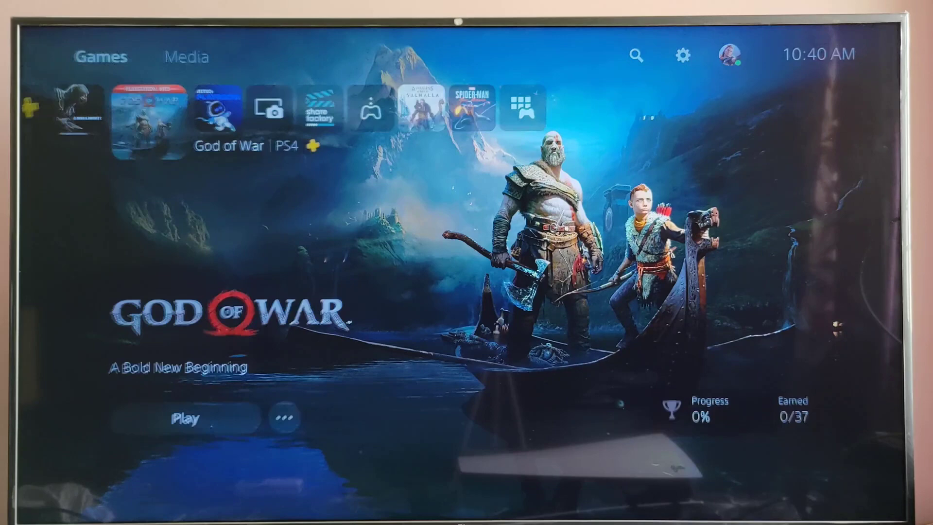
Navigate from the home screen through Settings and Users and Accounts to Payment and Subscriptions
{"action": "left_click", "coordinate": [682, 55]}
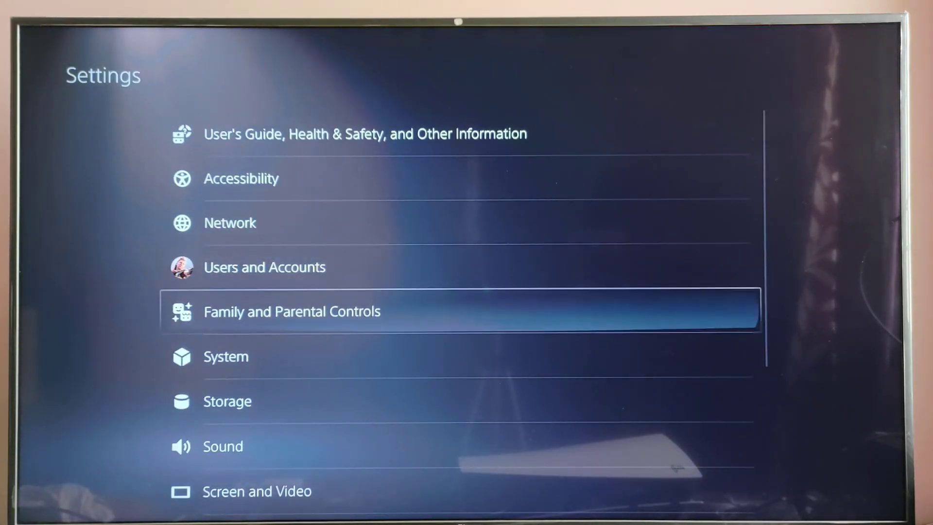
{"action": "left_click", "coordinate": [265, 266]}
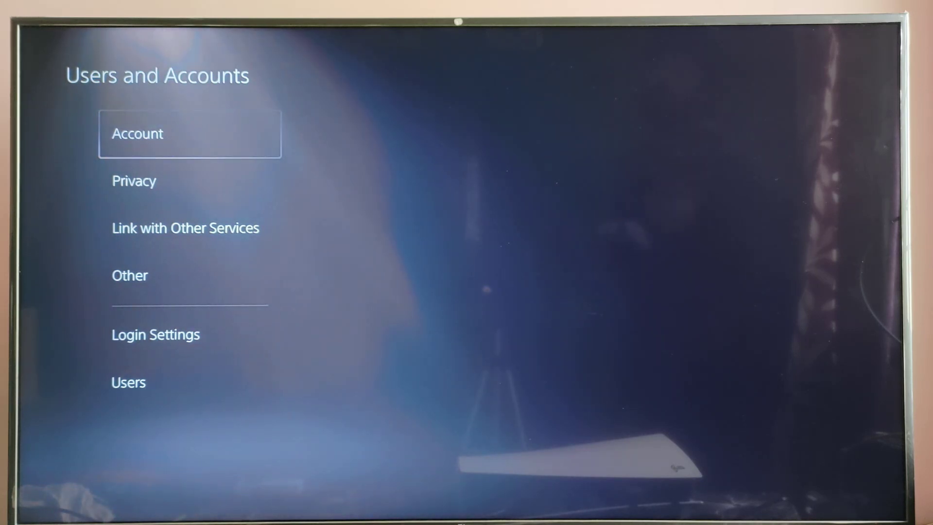
{"action": "left_click", "coordinate": [137, 133]}
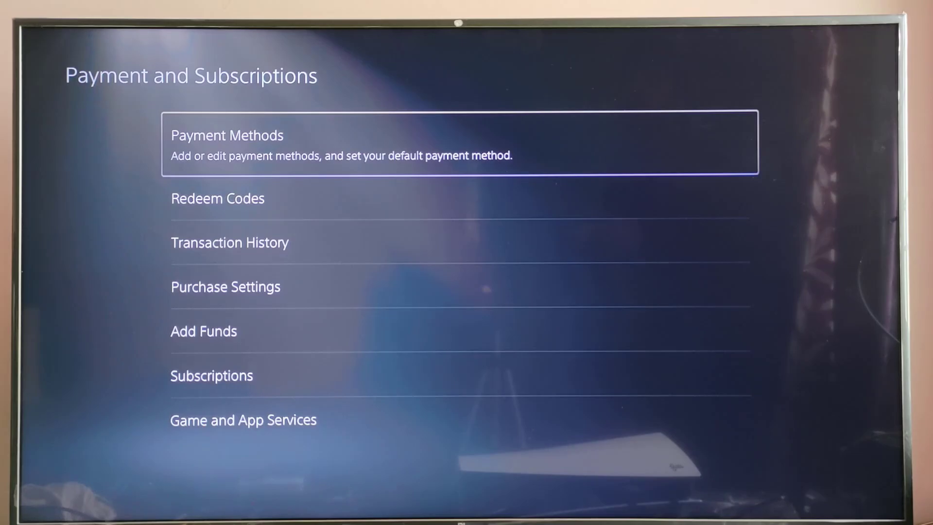
Show the Edit and Remove options for the saved Visa card ending 0005 in Payment Methods
{"action": "left_click", "coordinate": [460, 142]}
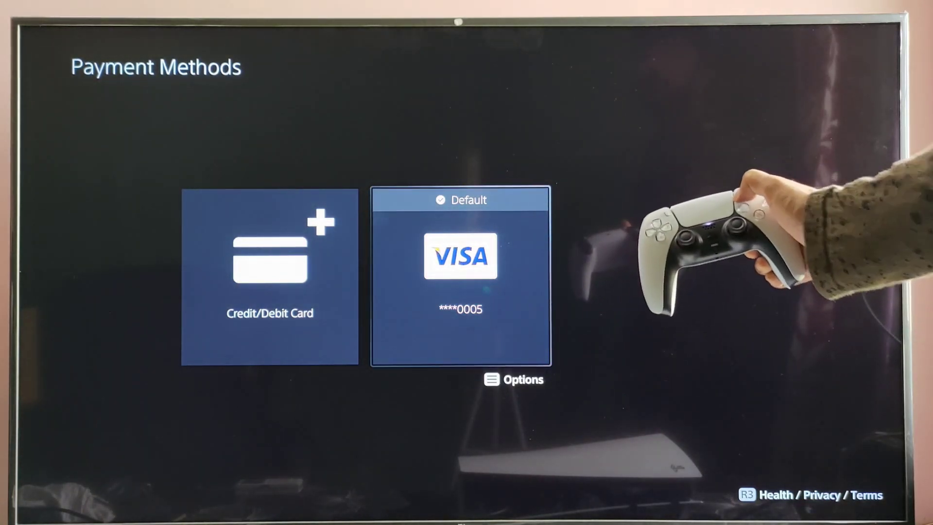
{"action": "left_click", "coordinate": [514, 380]}
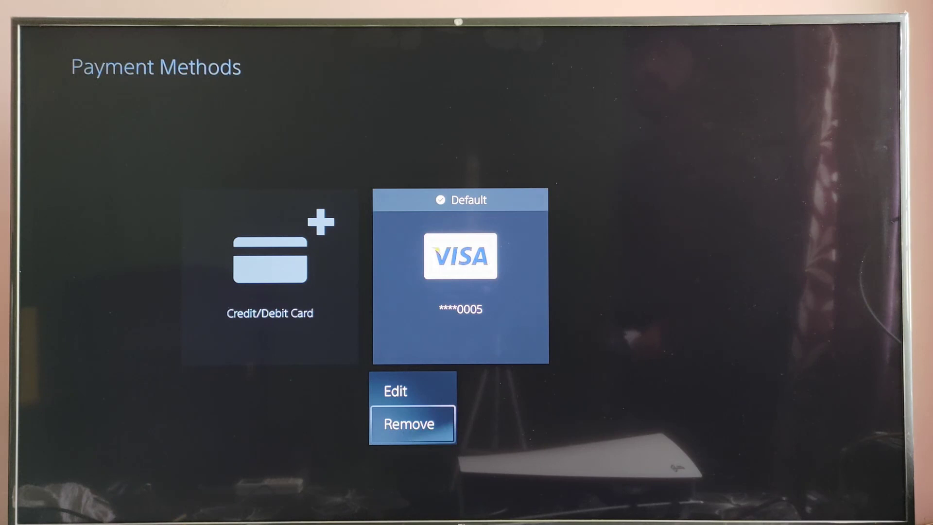
Remove the Visa card ending 0005 and confirm Yes on the removal prompt
{"action": "left_click", "coordinate": [409, 423]}
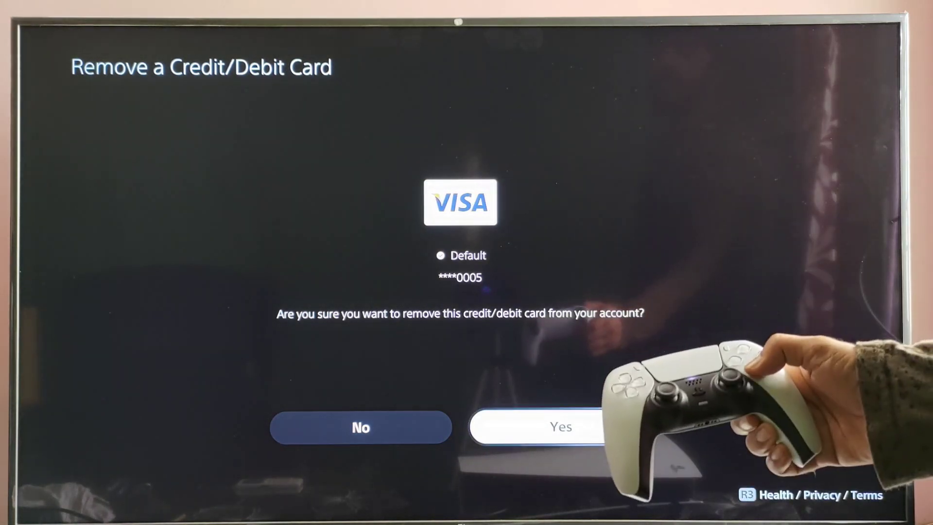
{"action": "left_click", "coordinate": [559, 428]}
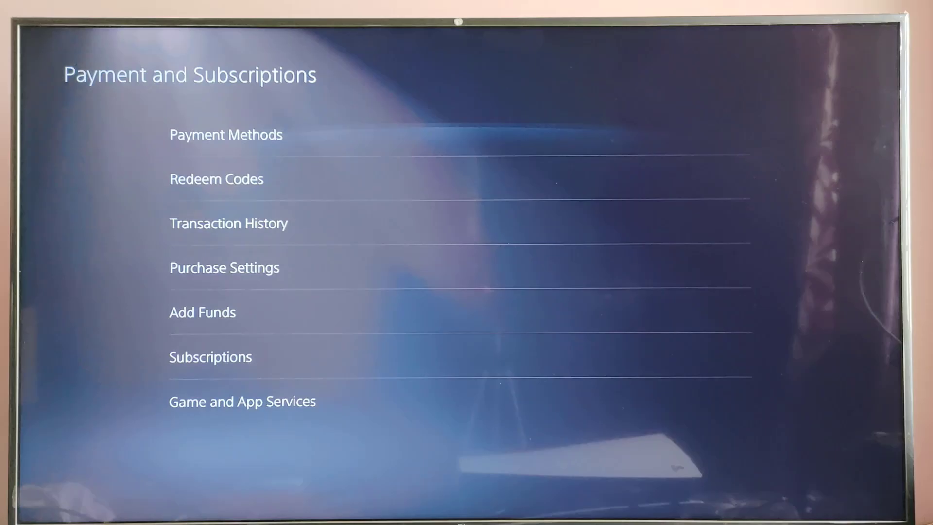
Return from the payment settings to the PS5 home screen
{"action": "left_click", "coordinate": [226, 135]}
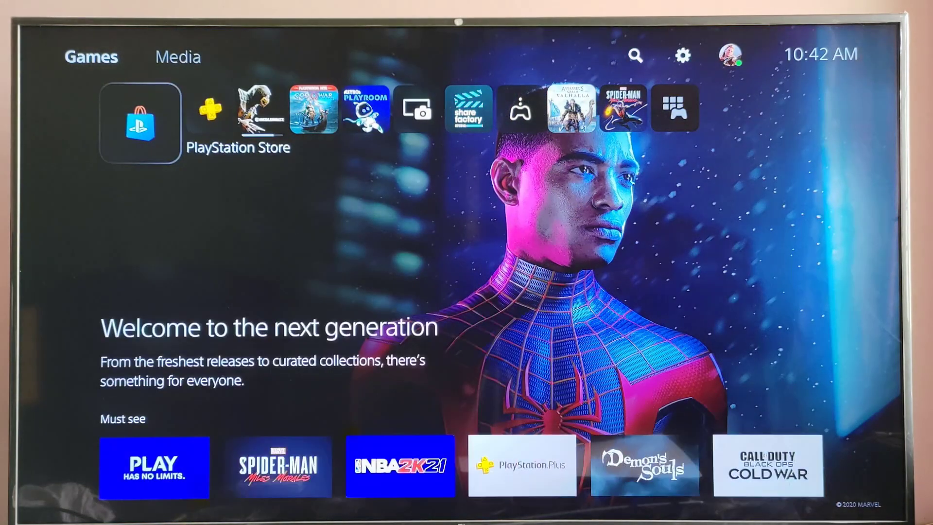
Reach Payment Methods via PlayStation Store's Browse tab and More menu, showing only the add card tile
{"action": "left_click", "coordinate": [140, 123]}
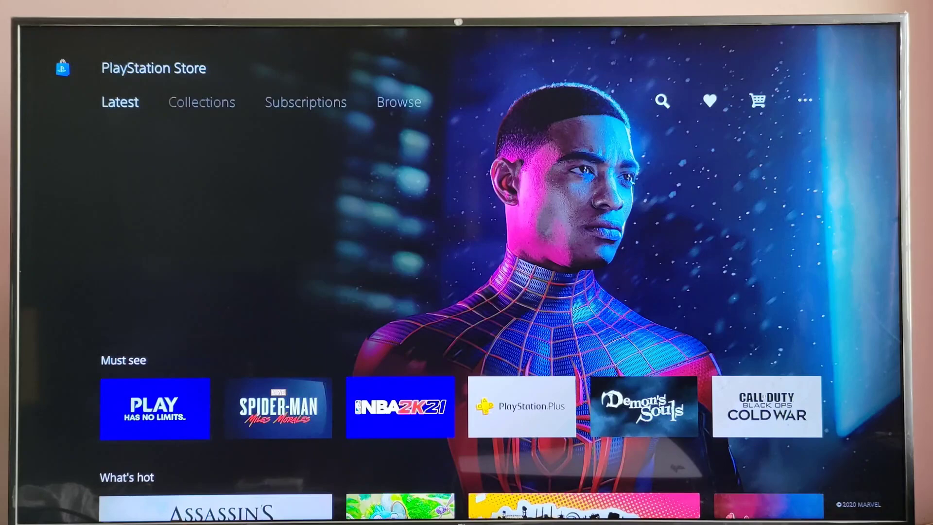
{"action": "left_click", "coordinate": [398, 102]}
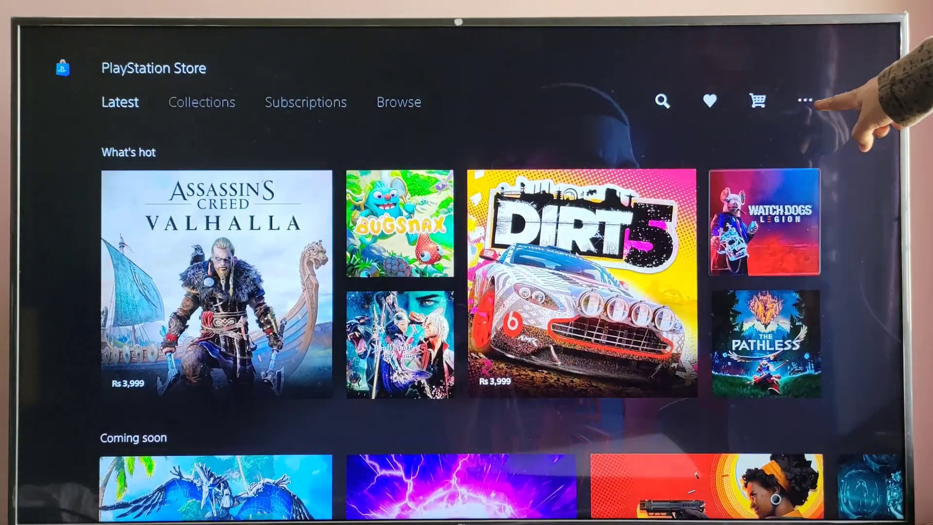
{"action": "left_click", "coordinate": [399, 102]}
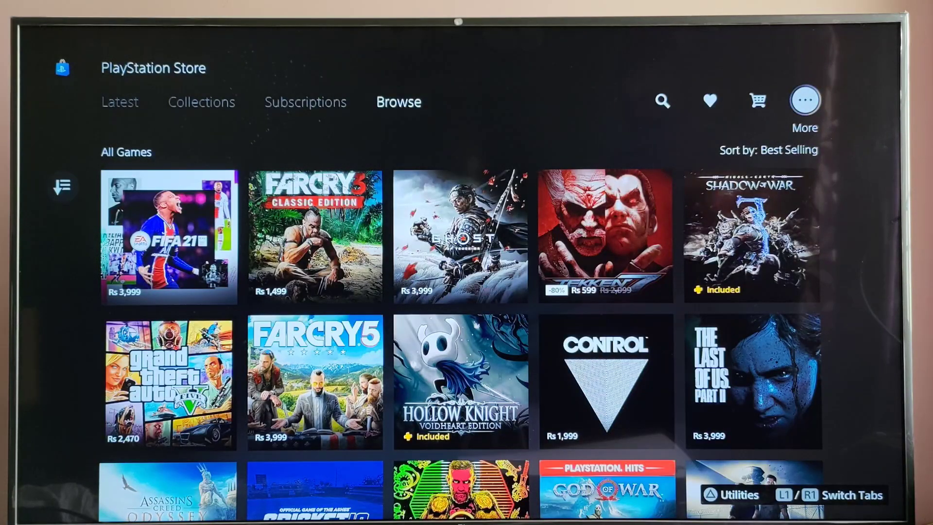
{"action": "left_click", "coordinate": [804, 99]}
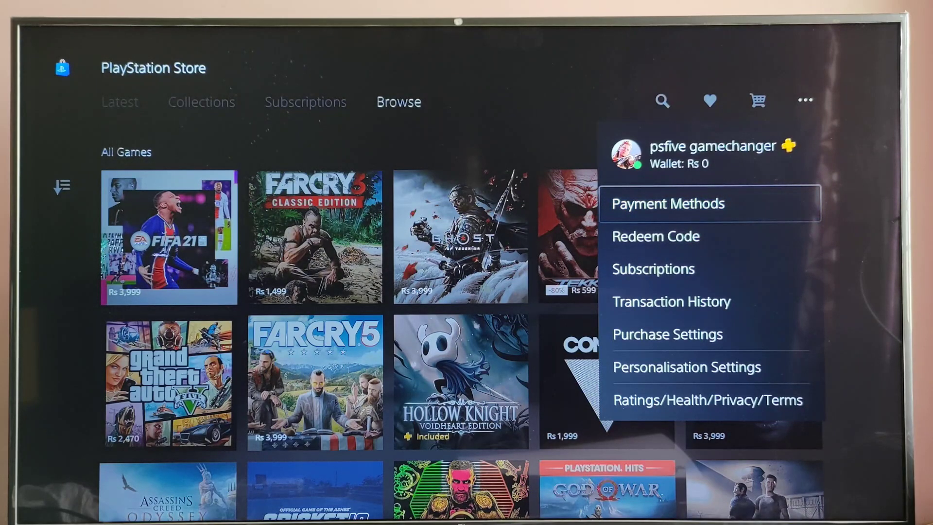
{"action": "left_click", "coordinate": [667, 204]}
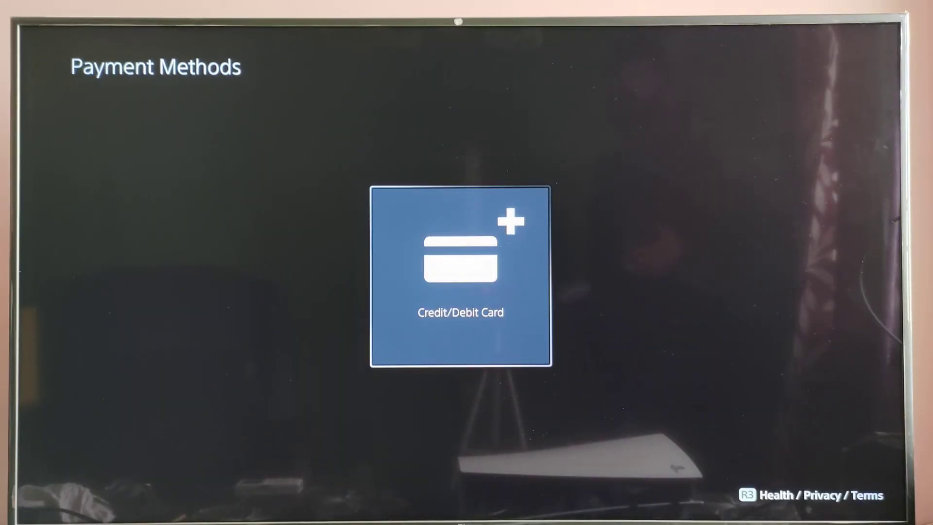